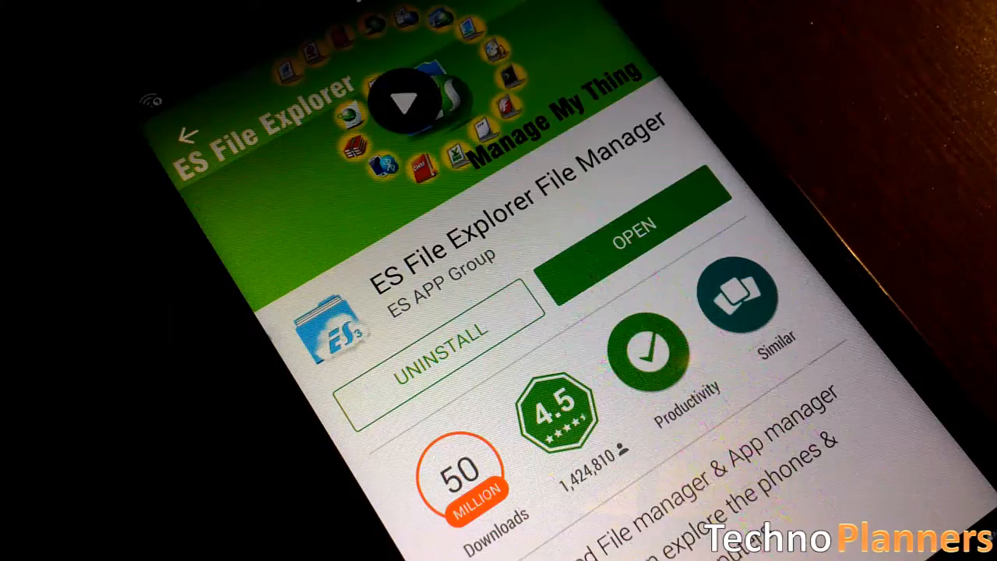
Step: Launch ES File Explorer from its Play Store page
{"action": "left_click", "coordinate": [633, 233]}
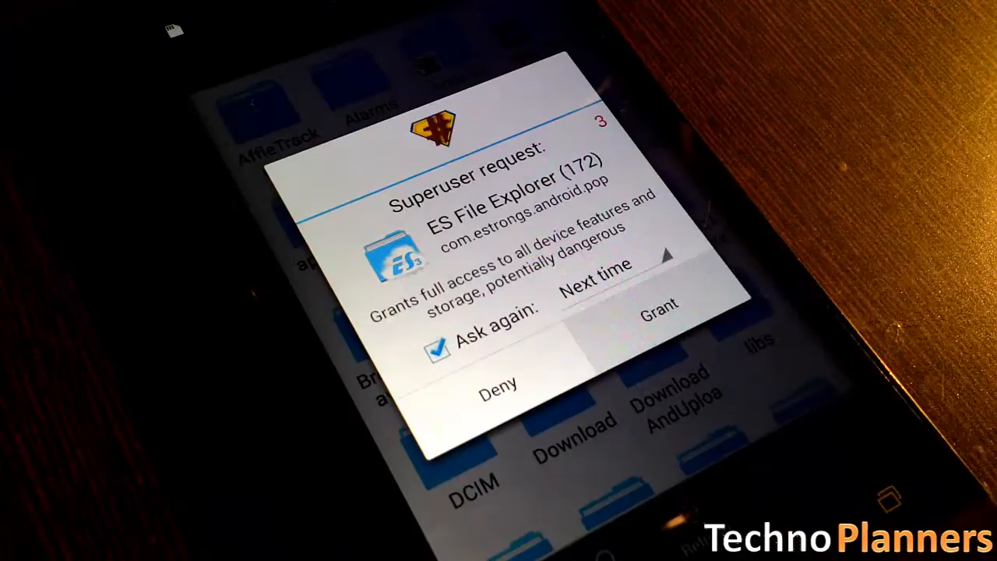
Step: Grant ES File Explorer superuser access in the root request dialog
{"action": "left_click", "coordinate": [657, 319]}
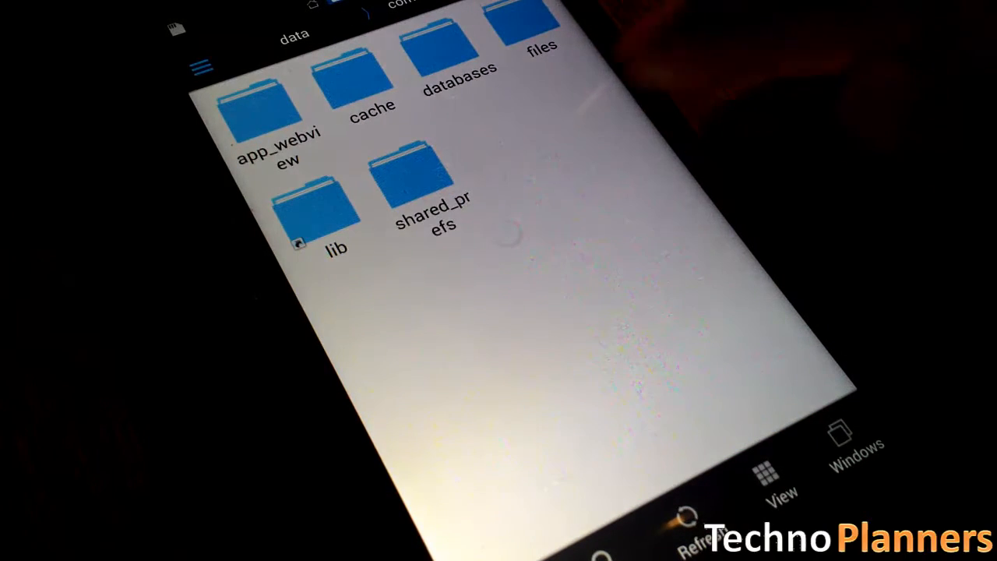
Step: Open shared_prefs and the com.whatsapp_preferences.xml file in the text editor
{"action": "left_click", "coordinate": [414, 179]}
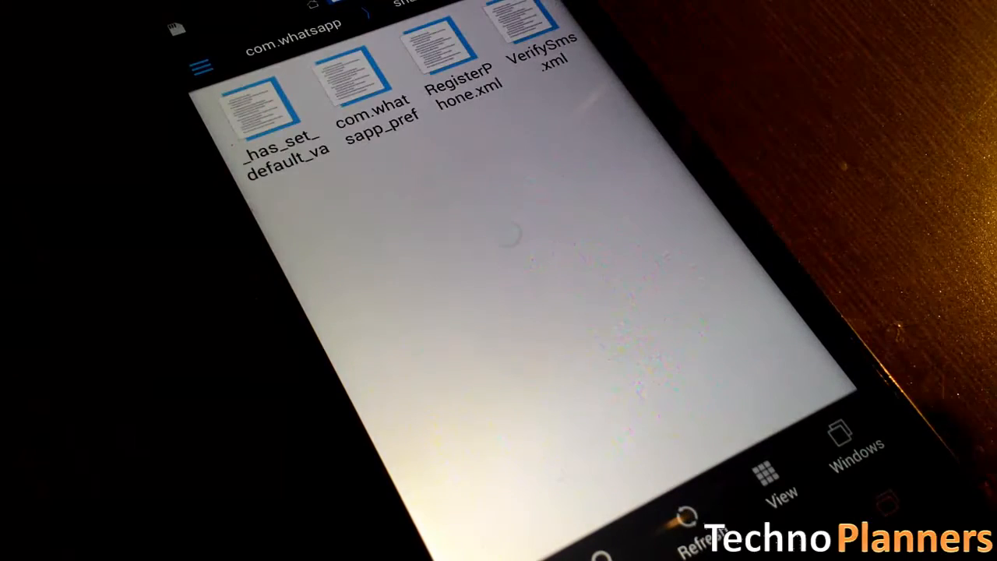
{"action": "left_click", "coordinate": [381, 78]}
{"action": "type", "text": "<boolean name=\"call\" value=\"f\" />"}
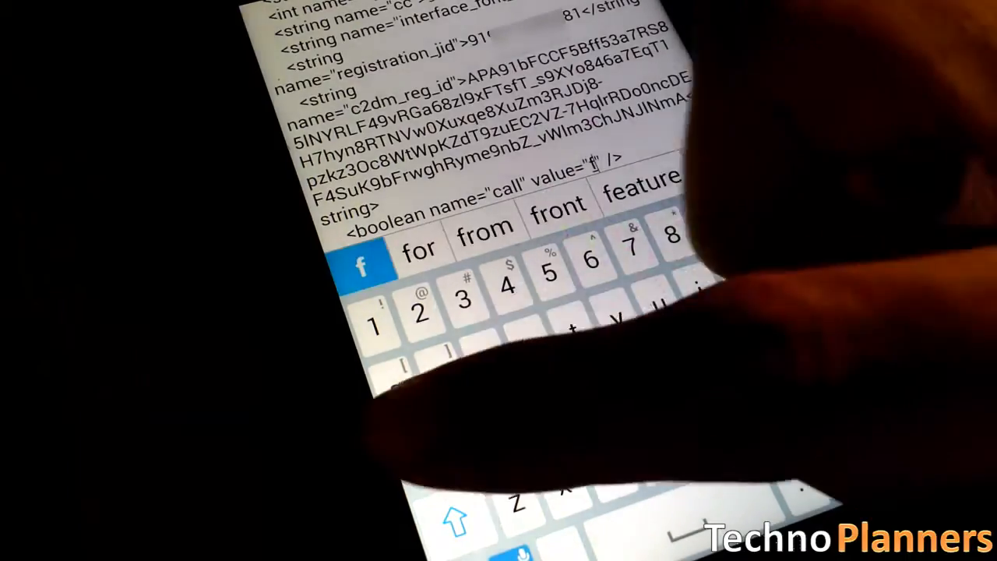
Step: Set the 'call' boolean to value="false" and confirm saving the preferences file
{"action": "type", "text": "l"}
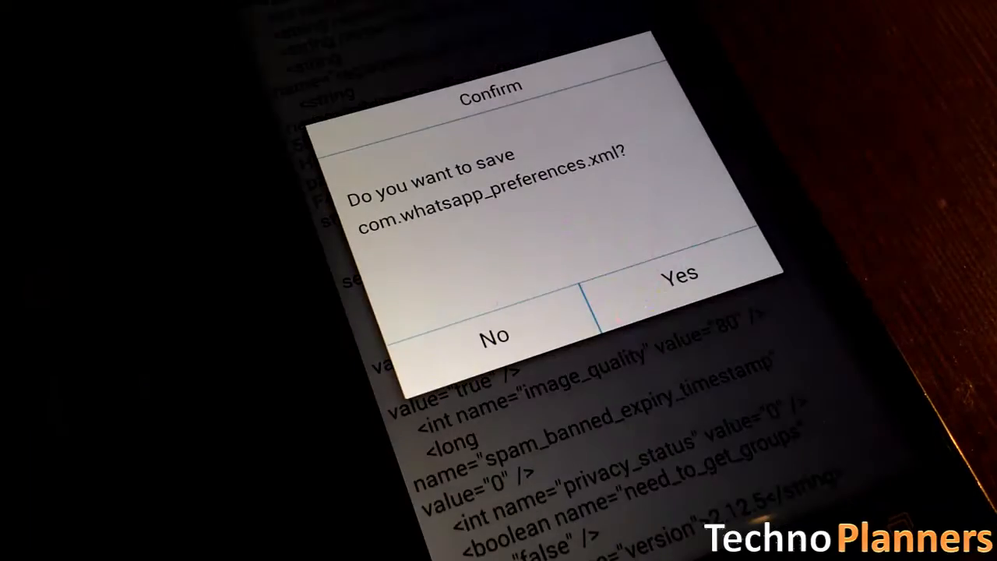
{"action": "left_click", "coordinate": [678, 277]}
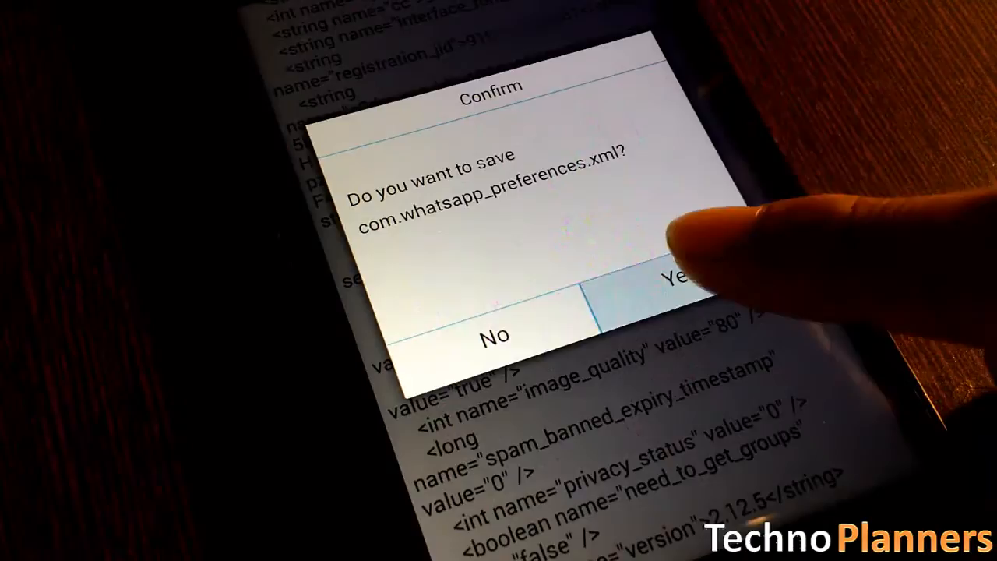
{"action": "left_click", "coordinate": [669, 280]}
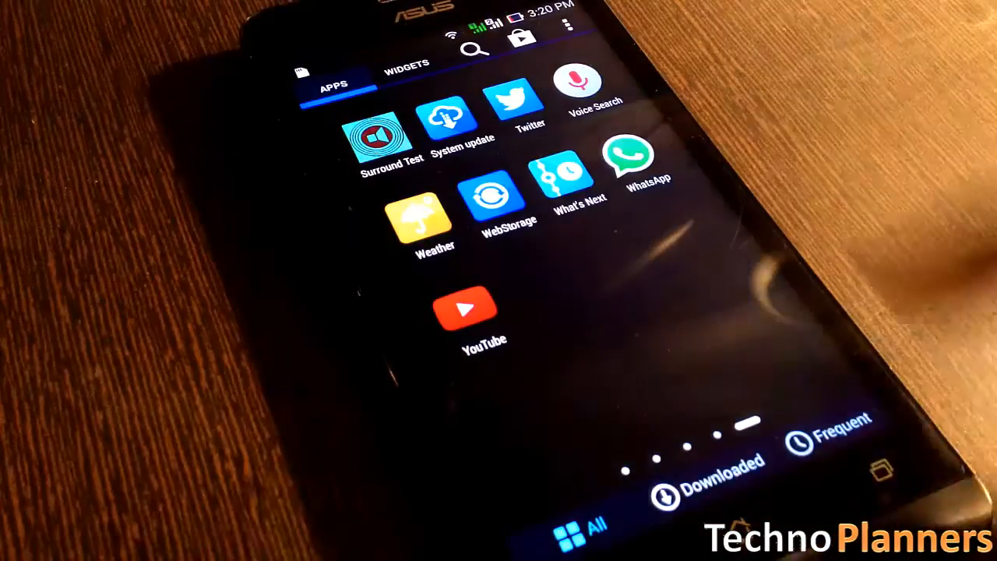
Step: Launch WhatsApp from the app drawer
{"action": "left_click", "coordinate": [631, 156]}
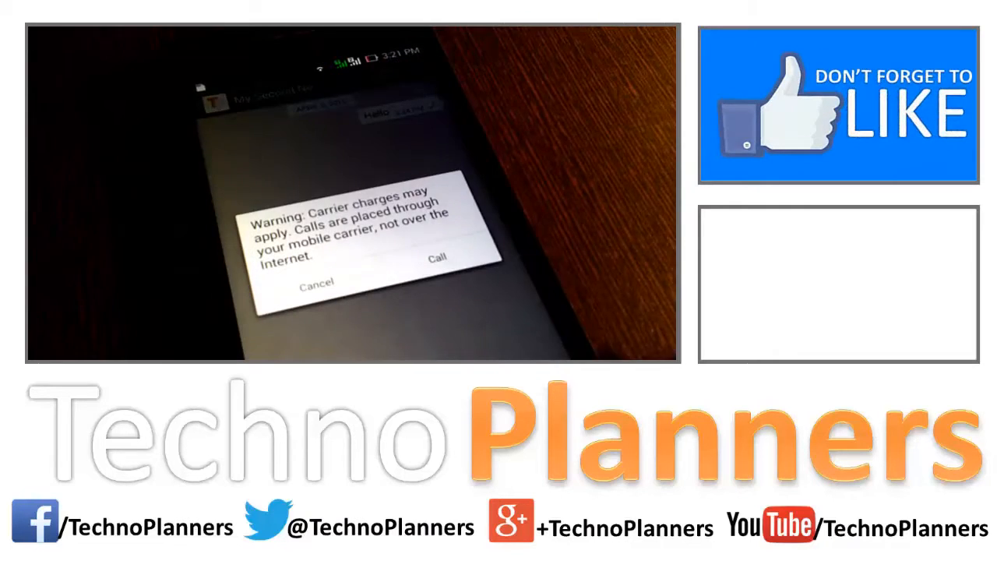
Step: Cancel the carrier-charges call warning, returning to 'My Second No' contact info
{"action": "left_click", "coordinate": [314, 280]}
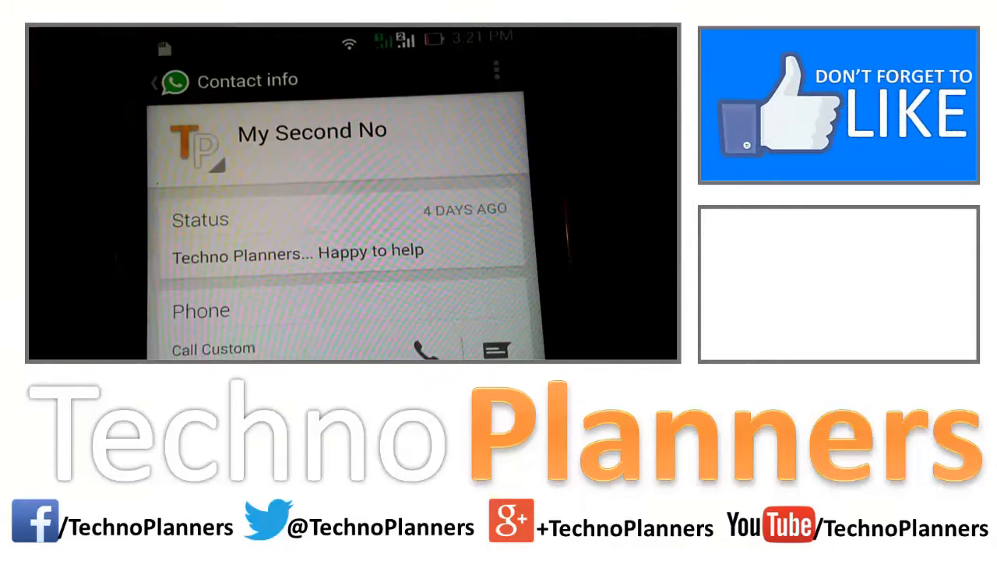